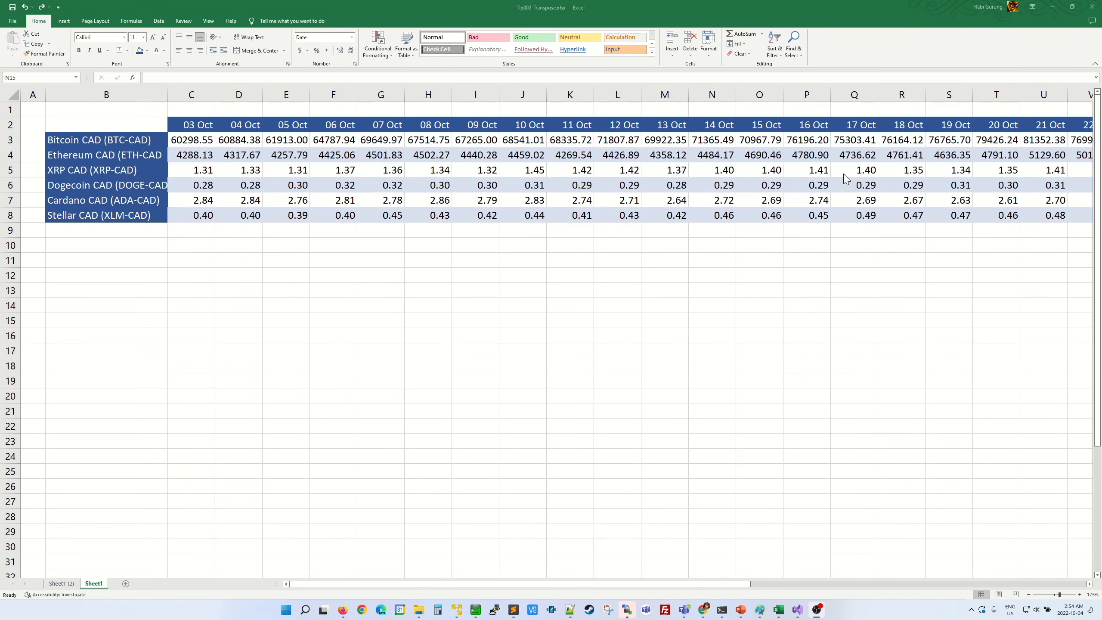
mouse_move(923, 167)
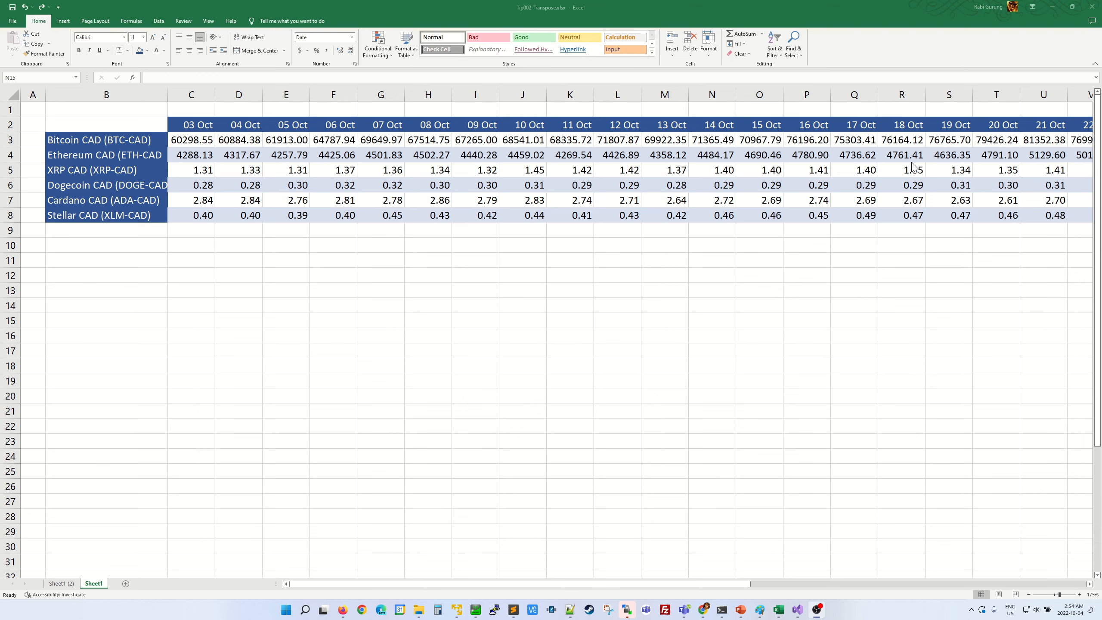
mouse_move(900, 169)
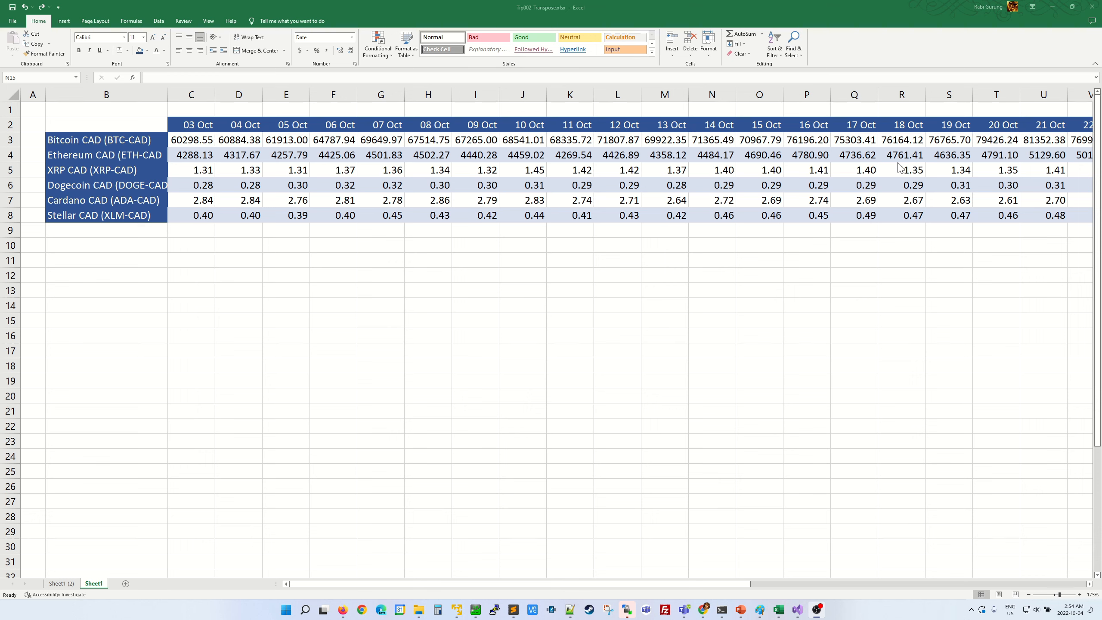
mouse_move(900, 144)
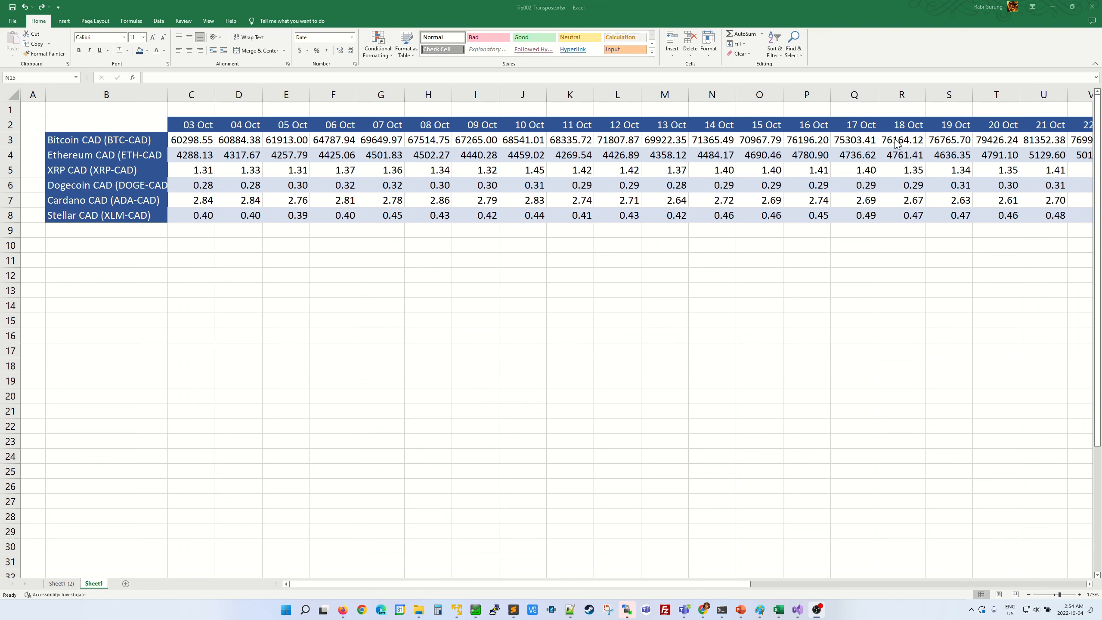
Step: Copy the price table B2:AE8, from the date header row through Stellar
left_click(106, 124)
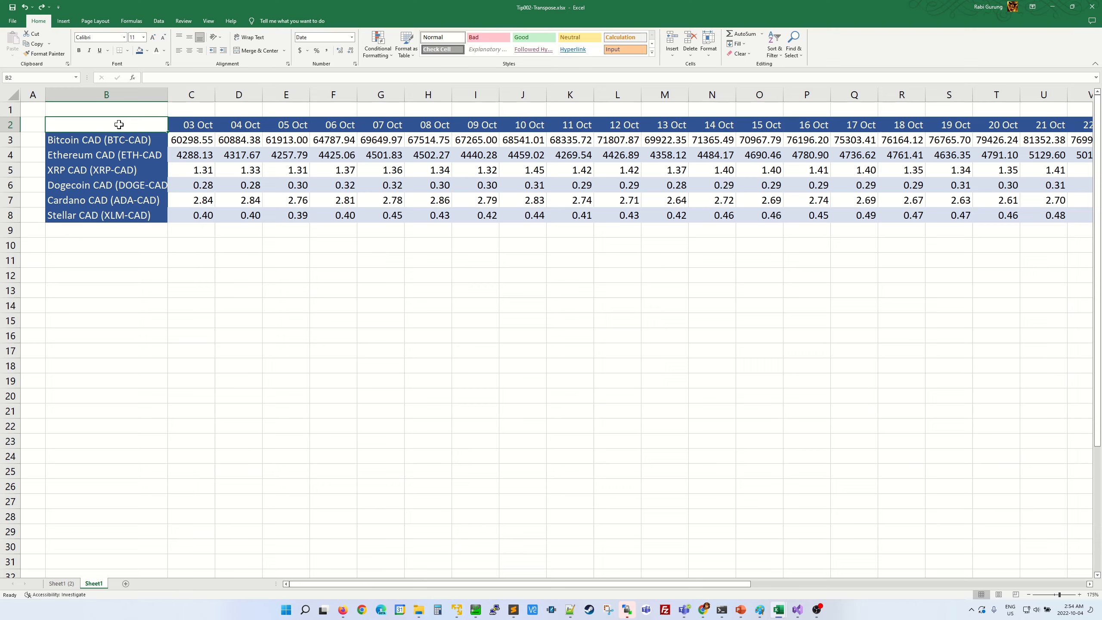
left_click_drag(119, 123, 570, 200)
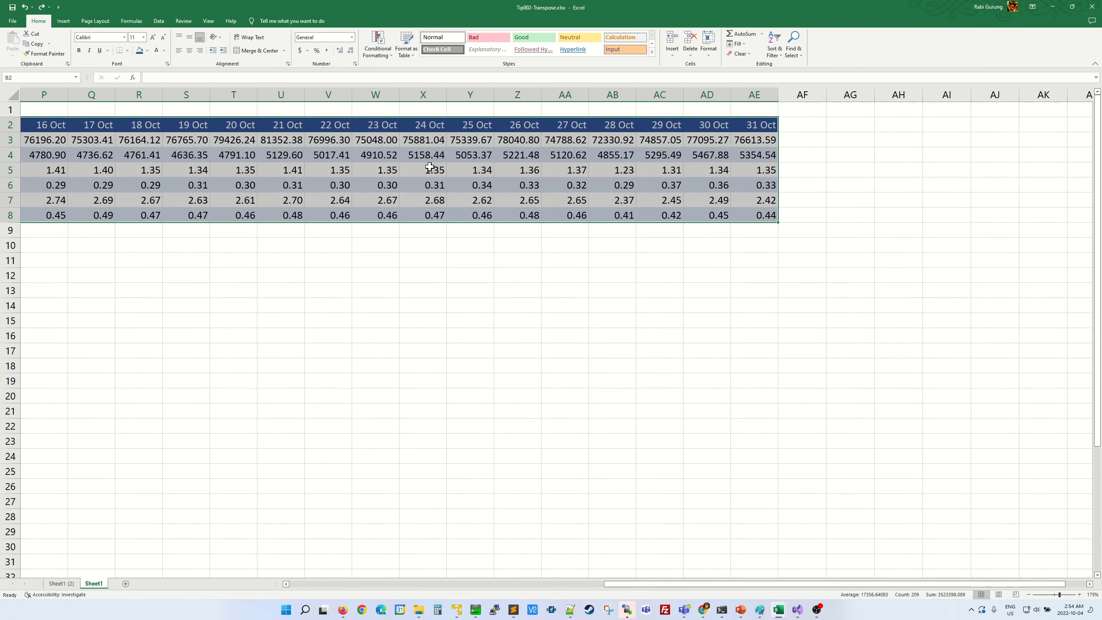
right_click(433, 169)
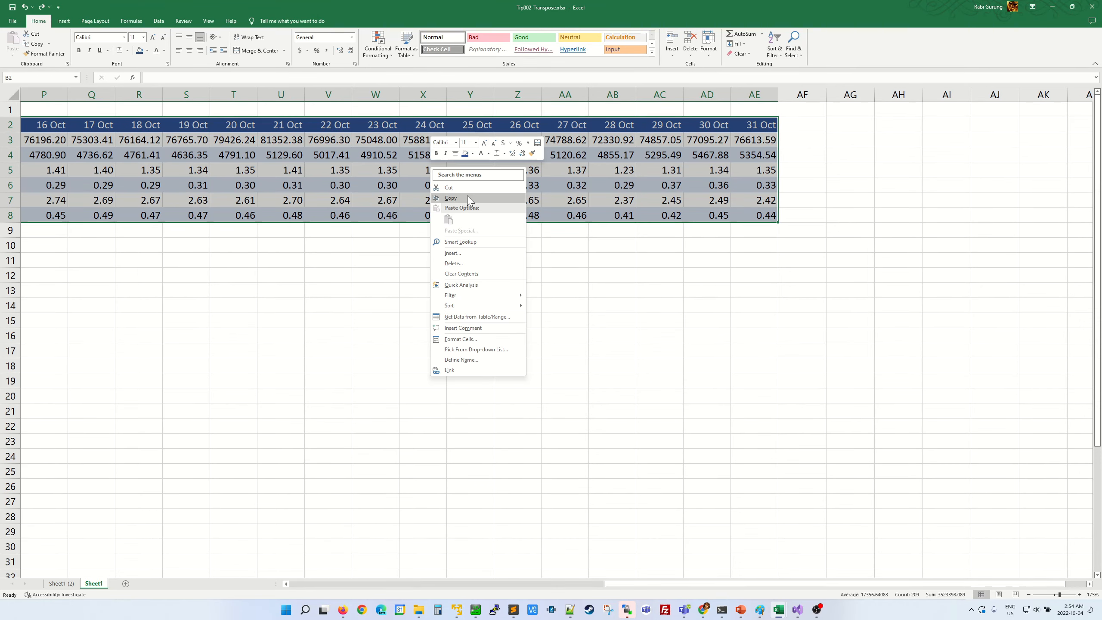
left_click(451, 198)
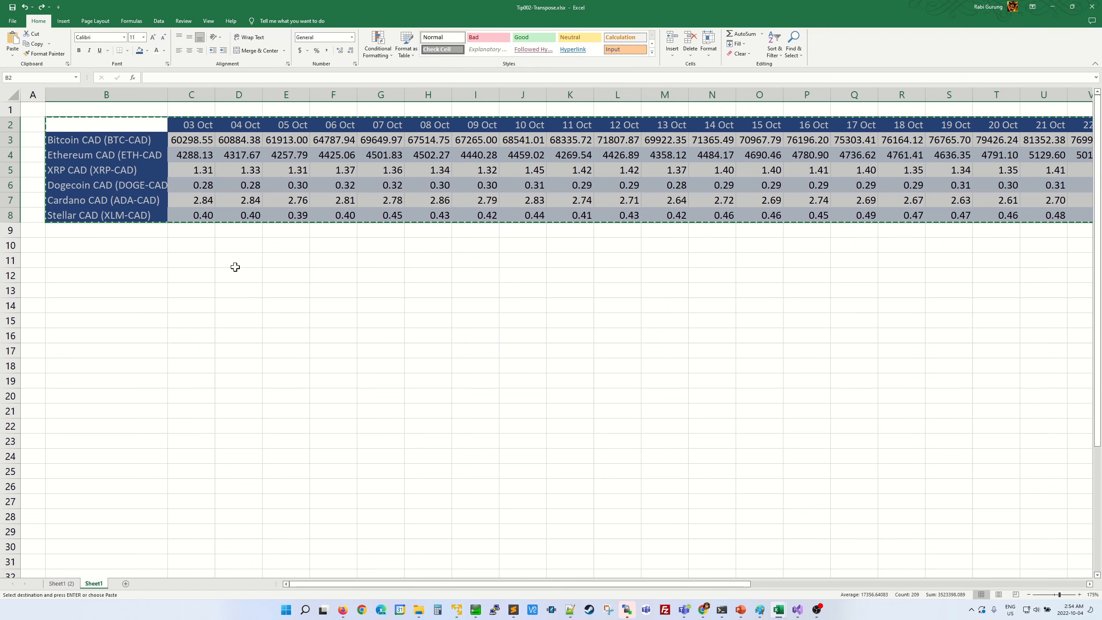
Step: Paste the table transposed at B11, then check the 03 Oct and Bitcoin cells
left_click(107, 261)
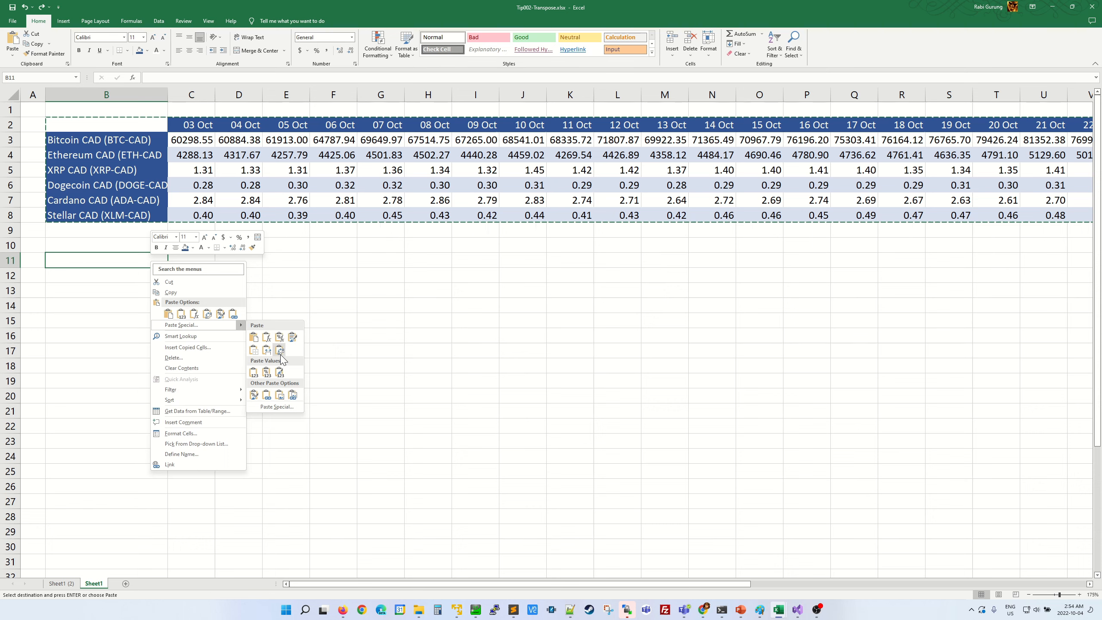
left_click(267, 352)
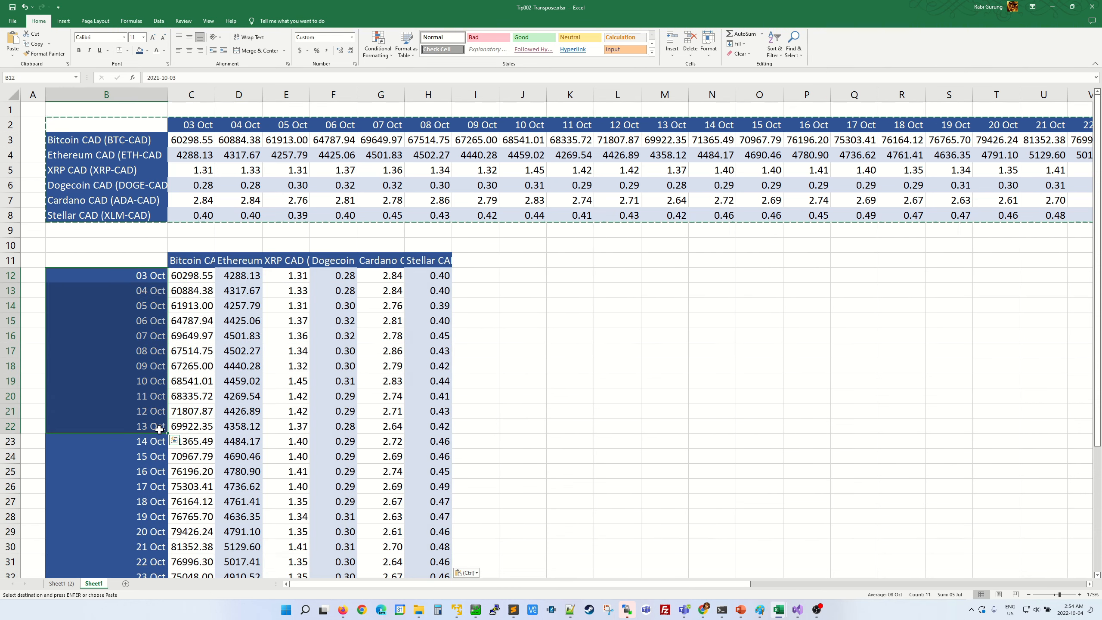
left_click(190, 124)
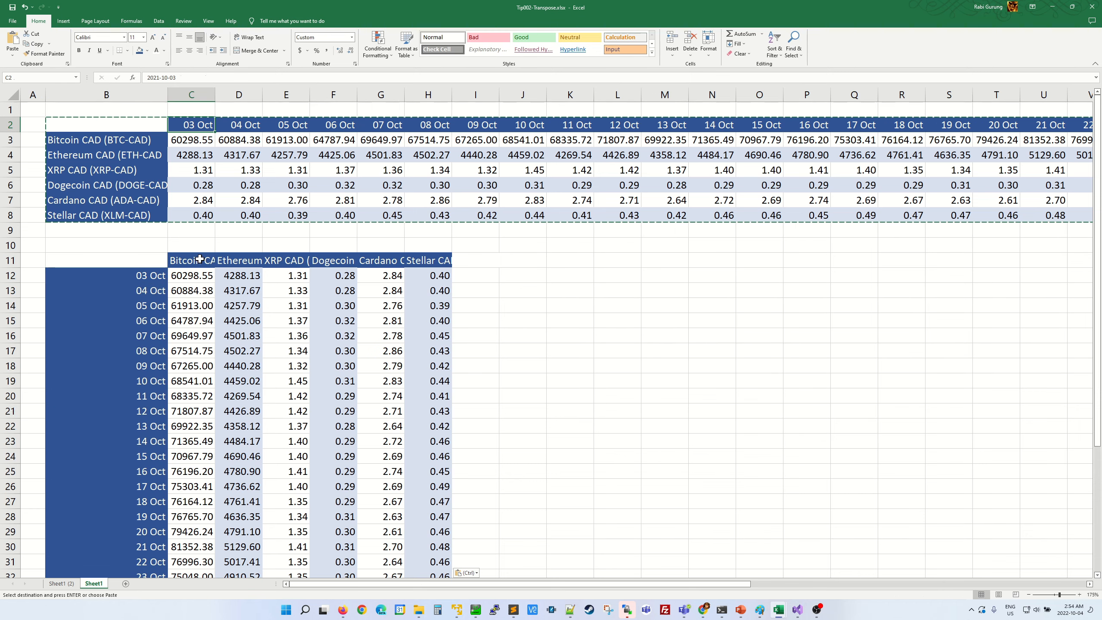
left_click(190, 260)
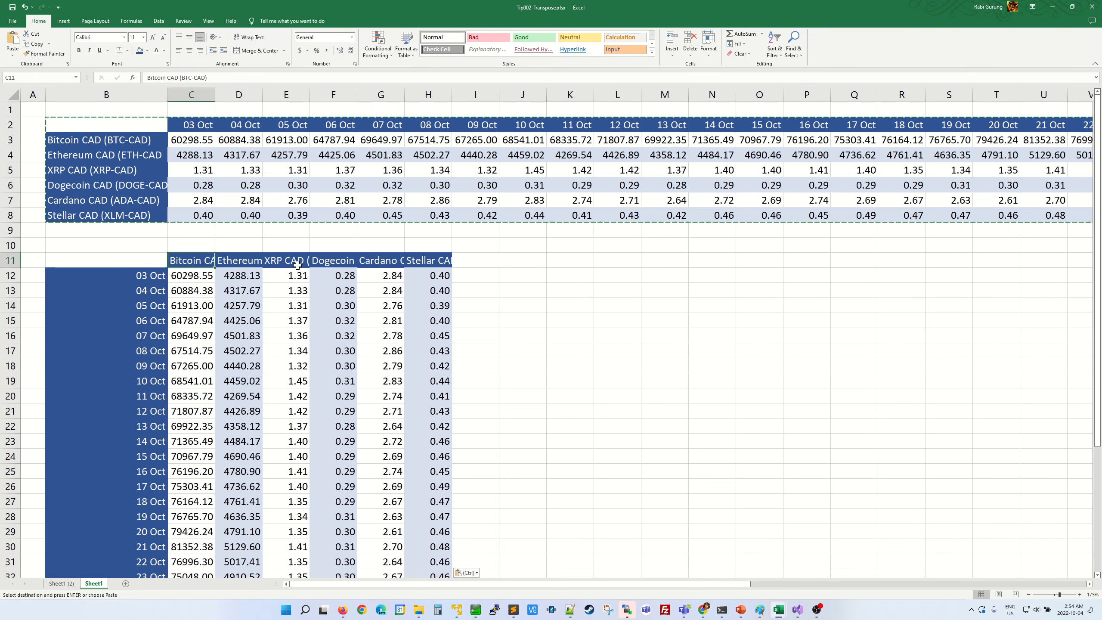